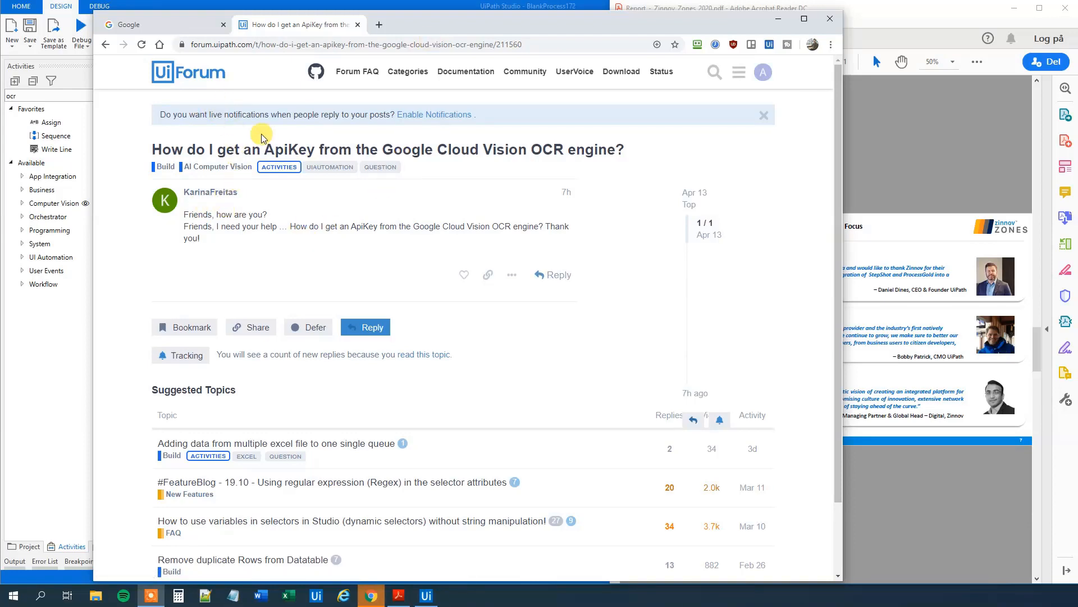
{"action": "mouse_move", "coordinate": [299, 143]}
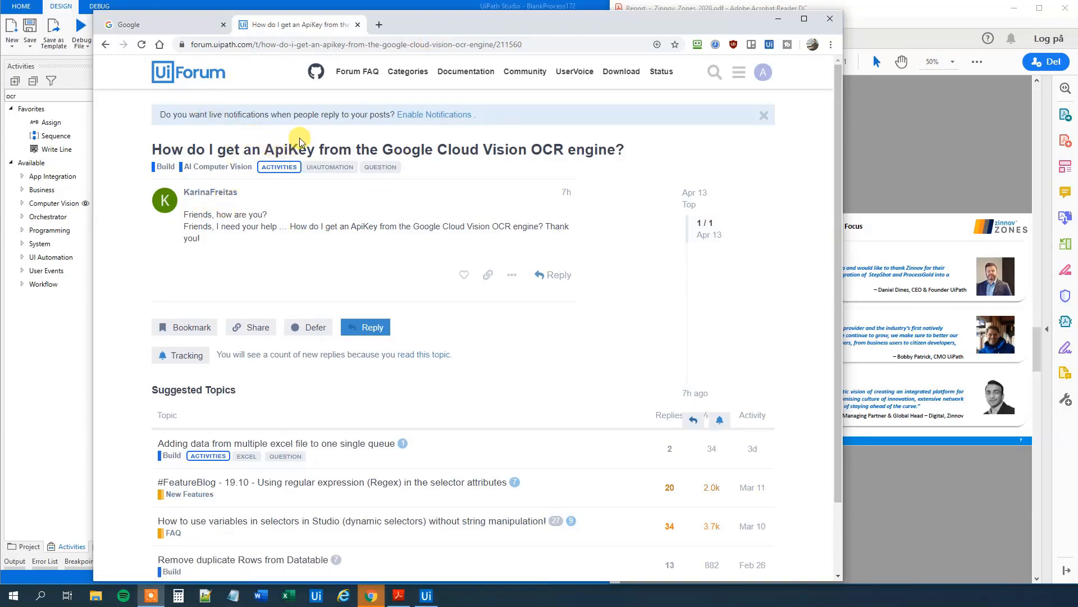
{"action": "mouse_move", "coordinate": [420, 163]}
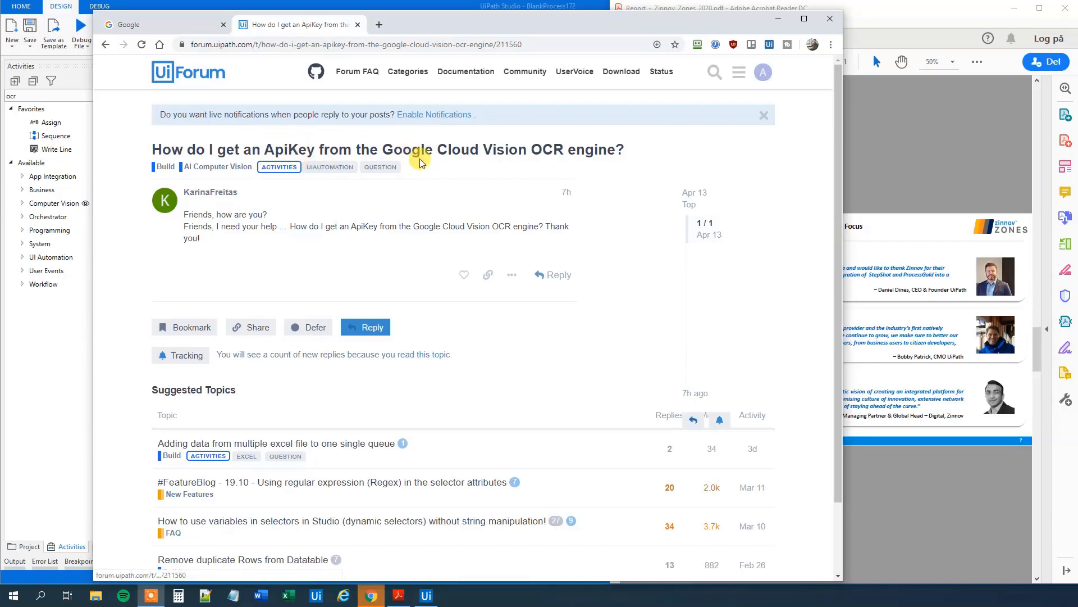
{"action": "mouse_move", "coordinate": [421, 155]}
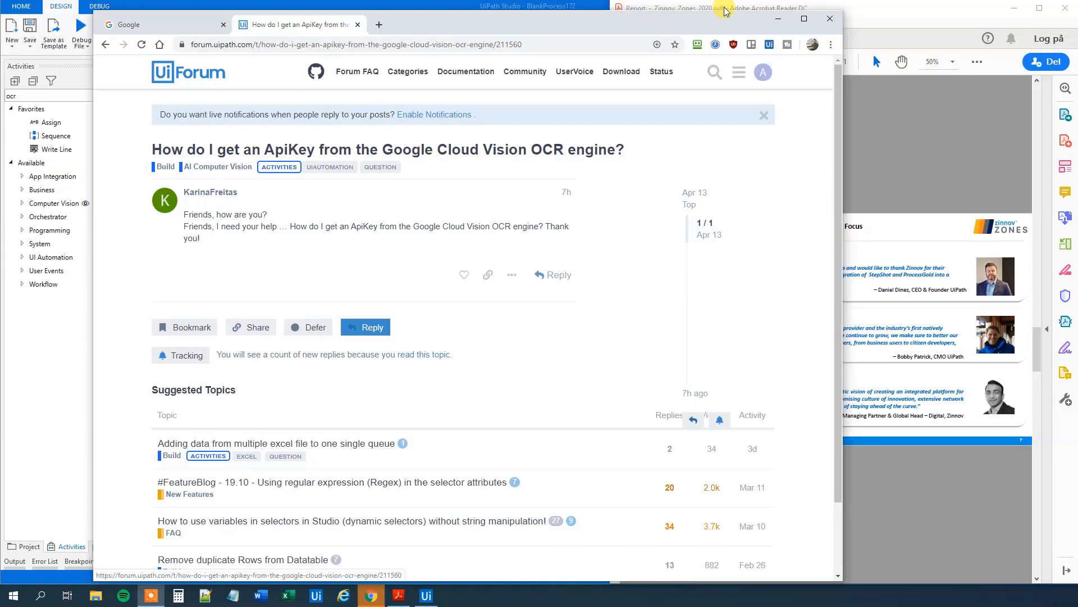
{"action": "mouse_move", "coordinate": [853, 14]}
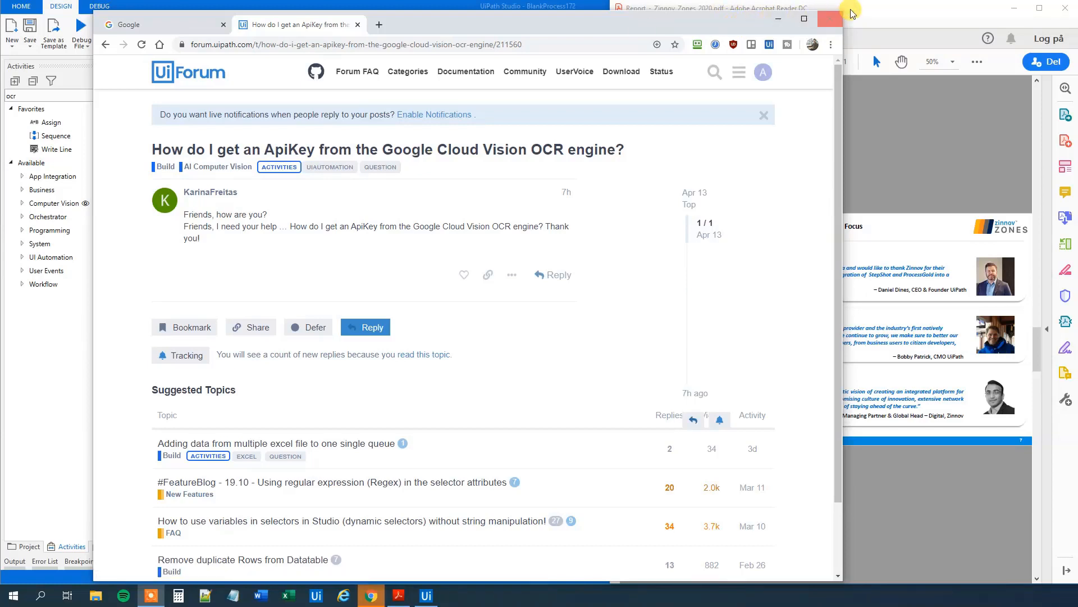
Step: Bring the Zinnov Zones PDF forward in Acrobat Reader, then return to Chrome
{"action": "left_click", "coordinate": [851, 13]}
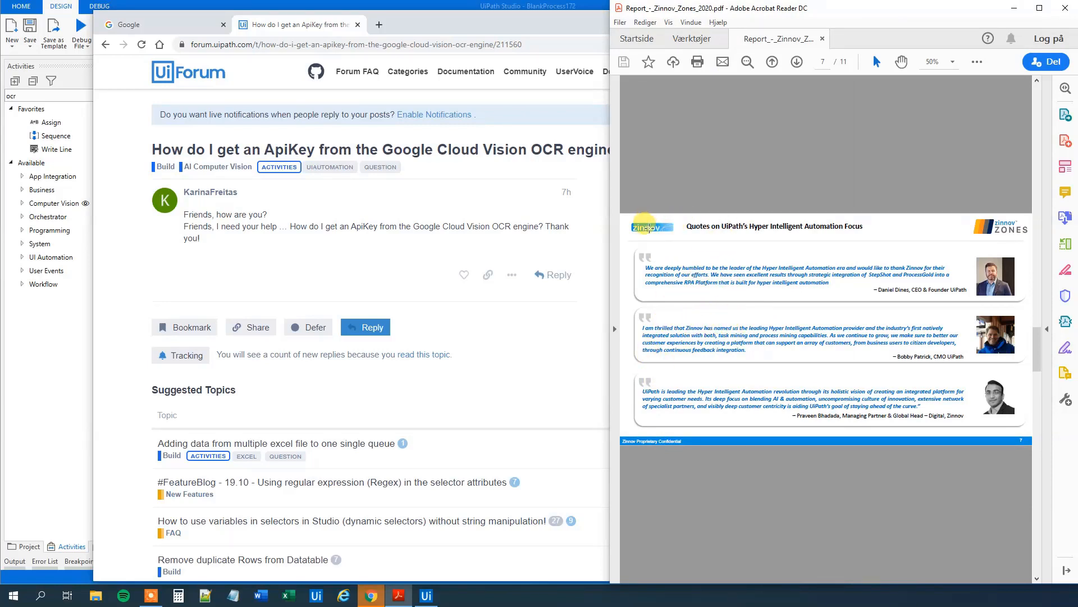
{"action": "left_click", "coordinate": [465, 72]}
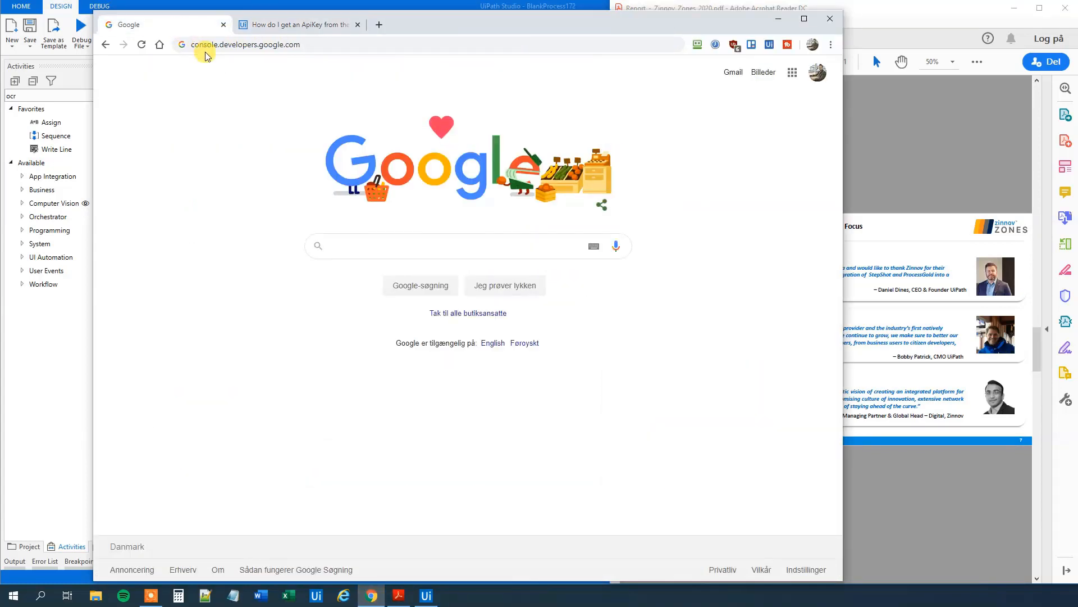
Step: Load console.developers.google.com to reach the APIs & Services dashboard
{"action": "left_click", "coordinate": [220, 44]}
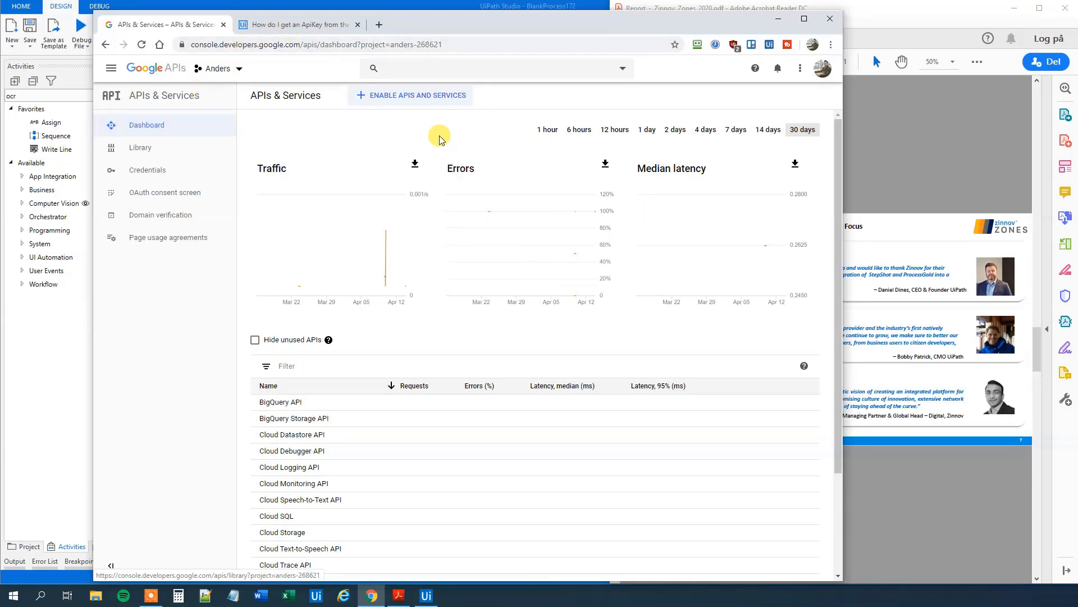
{"action": "mouse_move", "coordinate": [324, 90]}
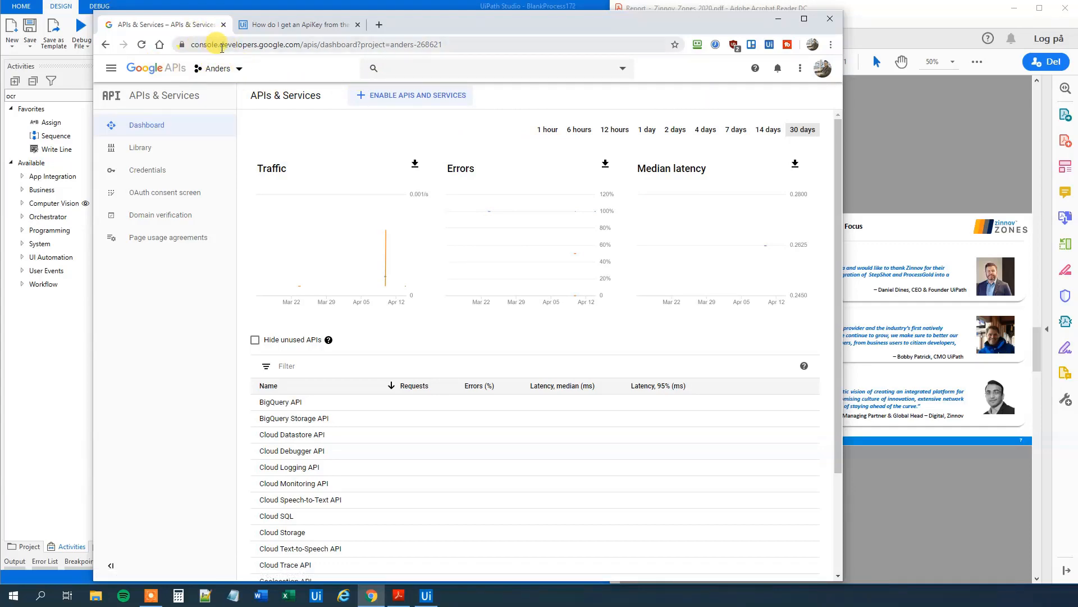
Step: Create a new Google Cloud project named uipathGoogleOCR and reopen the project list
{"action": "left_click", "coordinate": [240, 68]}
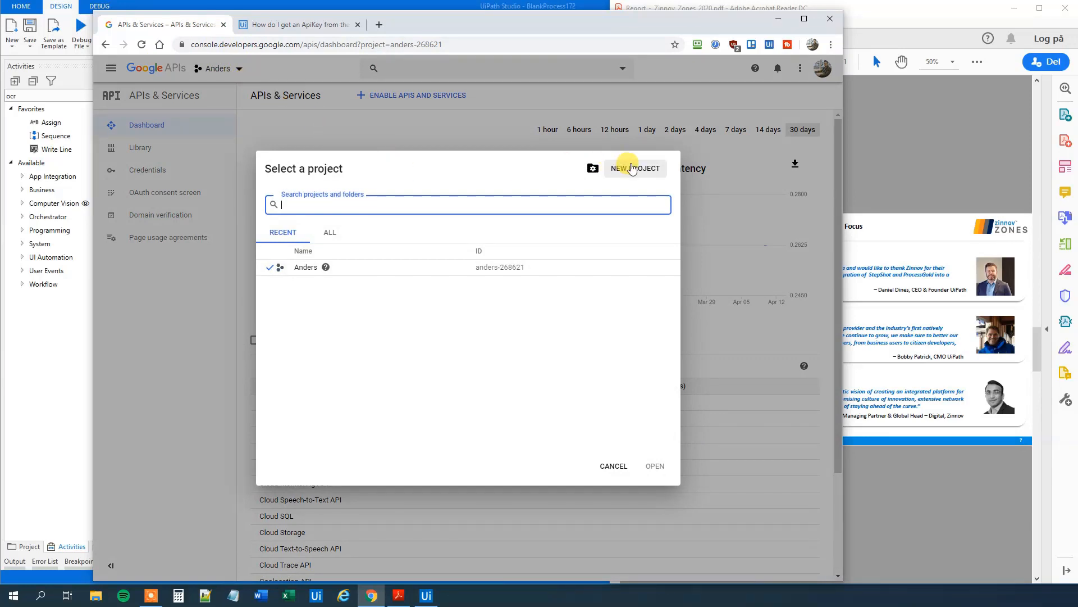
{"action": "left_click", "coordinate": [634, 169]}
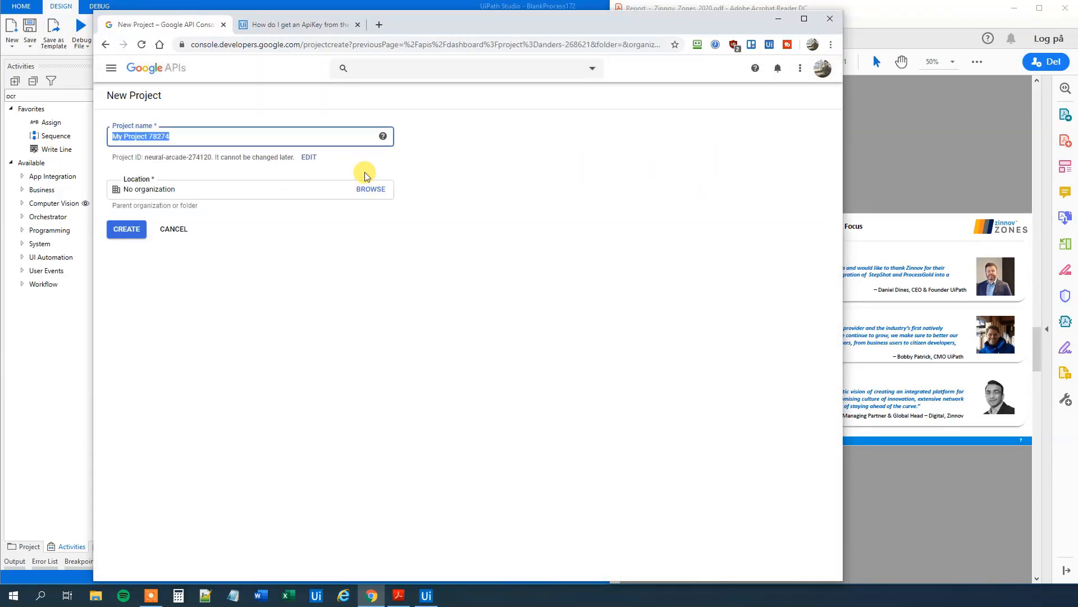
{"action": "type", "text": "uipathGoogleOCR"}
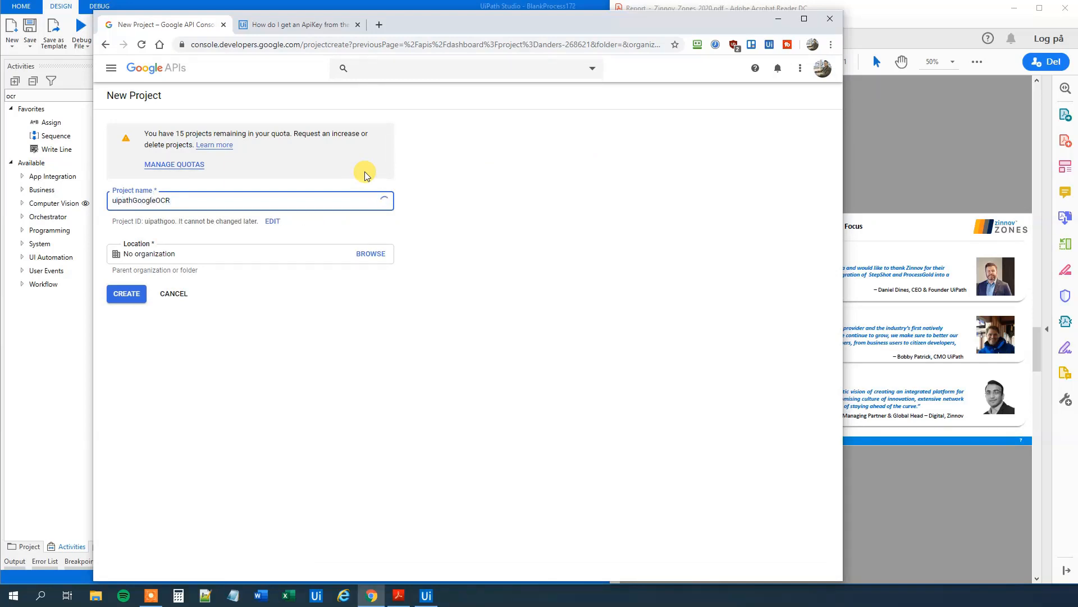
{"action": "left_click", "coordinate": [126, 293]}
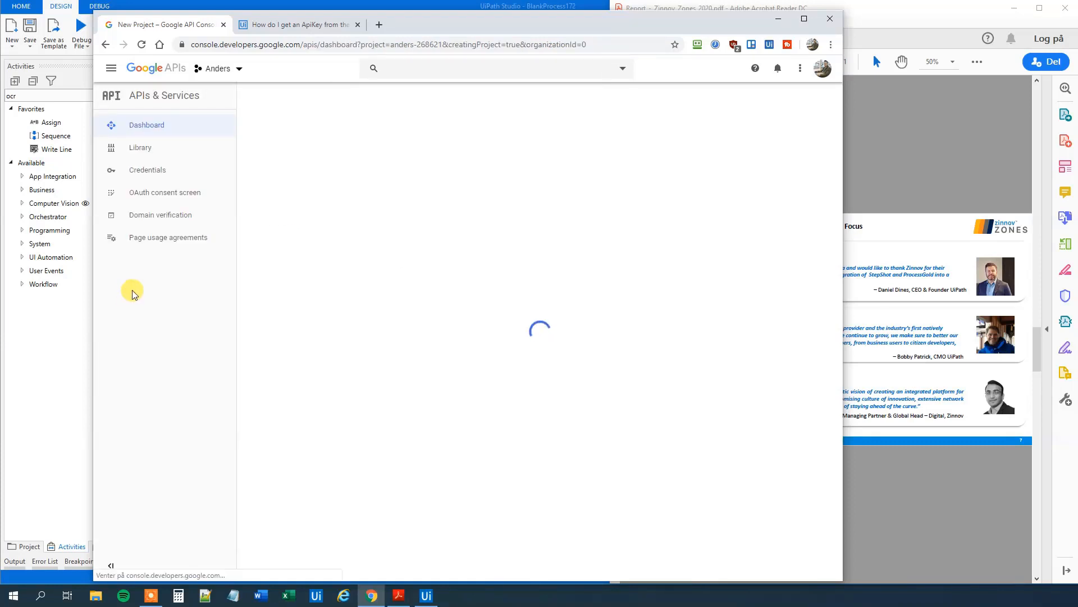
{"action": "left_click", "coordinate": [777, 69]}
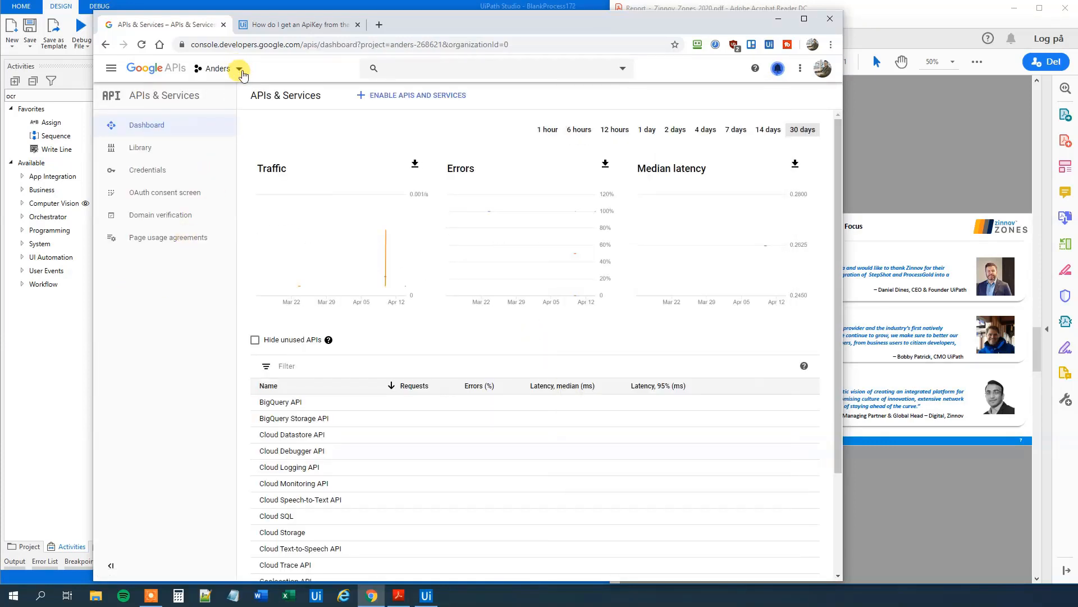
{"action": "left_click", "coordinate": [240, 69]}
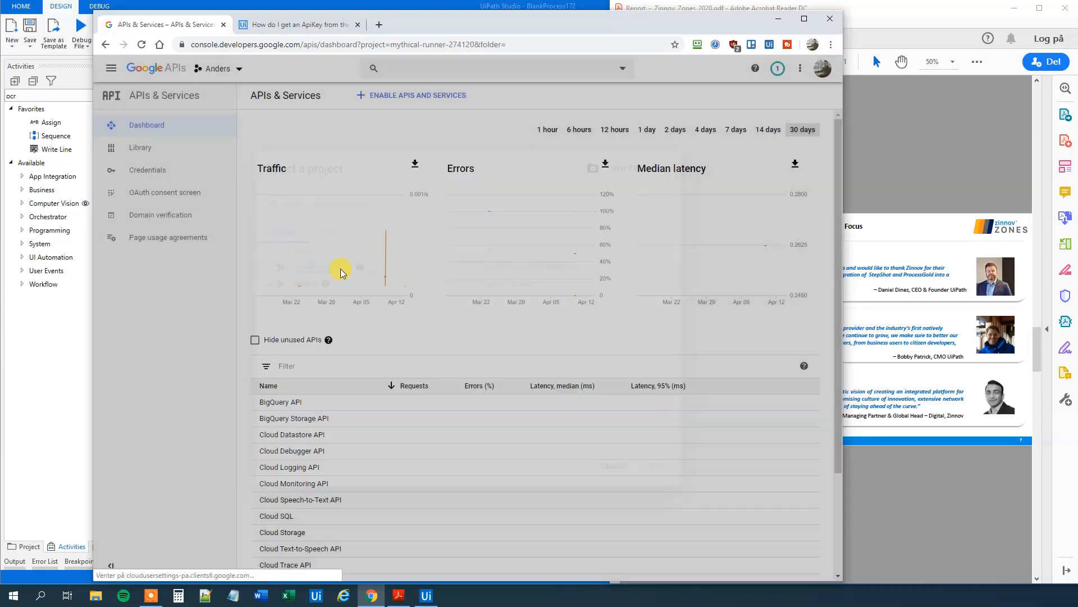
Step: Switch to uipathGoogleOCR and enable the Cloud Vision API from the API Library
{"action": "left_click", "coordinate": [219, 69]}
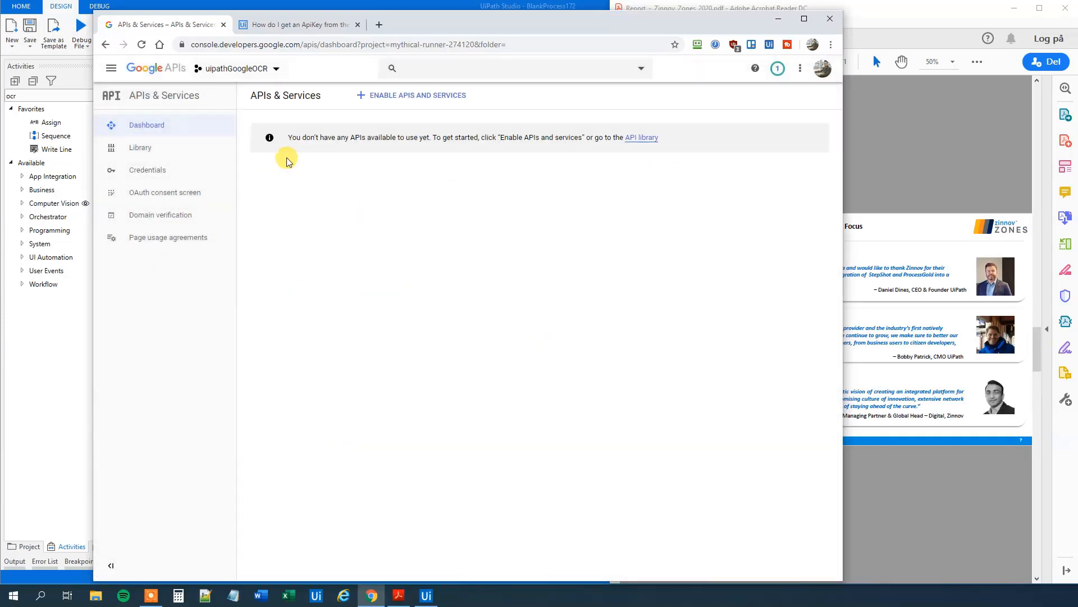
{"action": "mouse_move", "coordinate": [147, 169]}
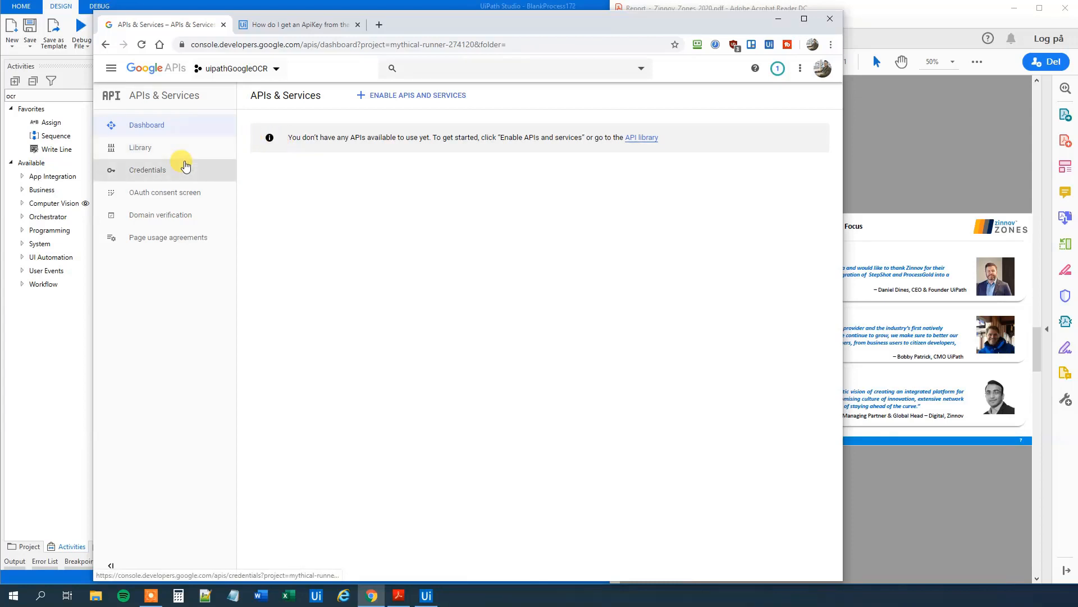
{"action": "mouse_move", "coordinate": [186, 154]}
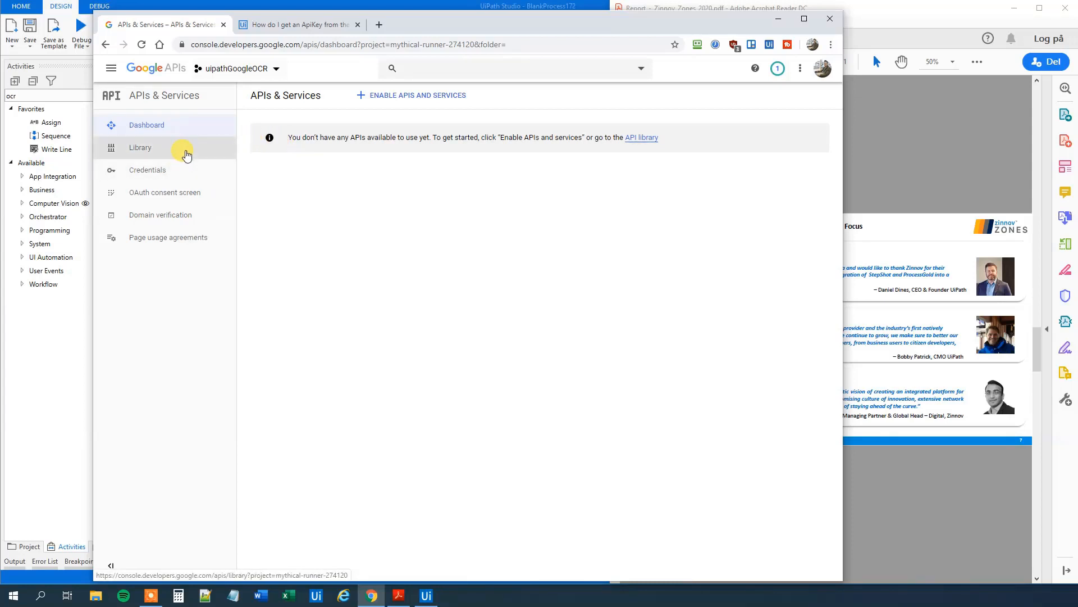
{"action": "left_click", "coordinate": [139, 148]}
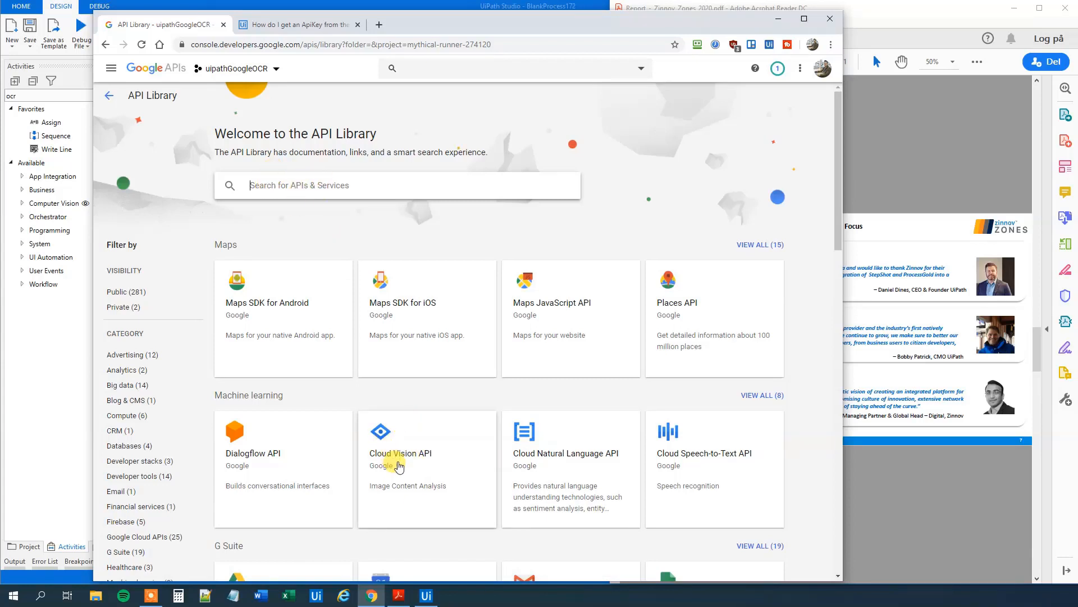
{"action": "left_click", "coordinate": [400, 453]}
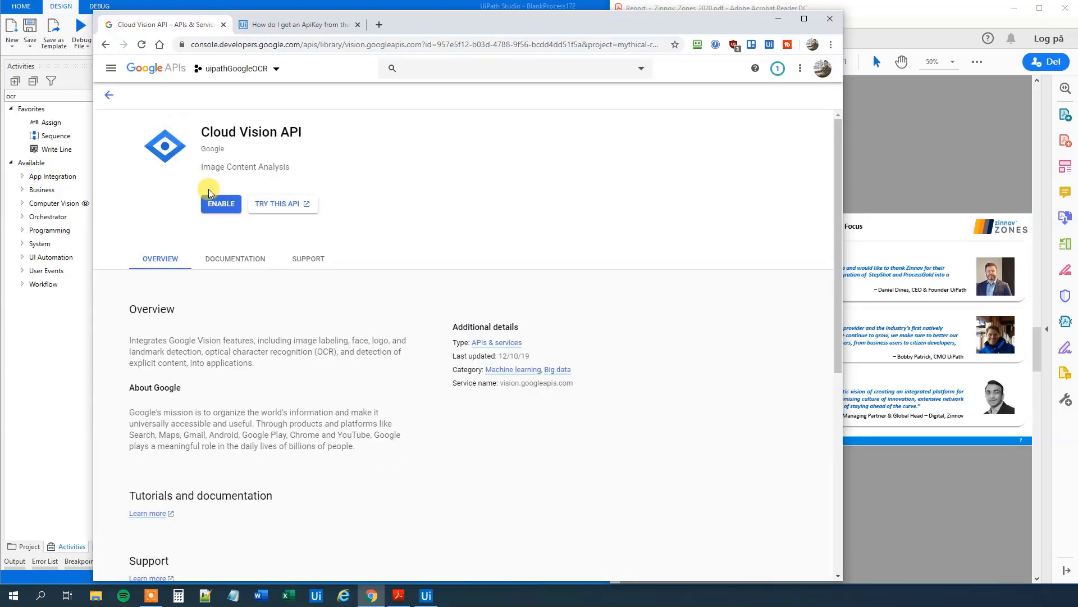
{"action": "left_click", "coordinate": [222, 203]}
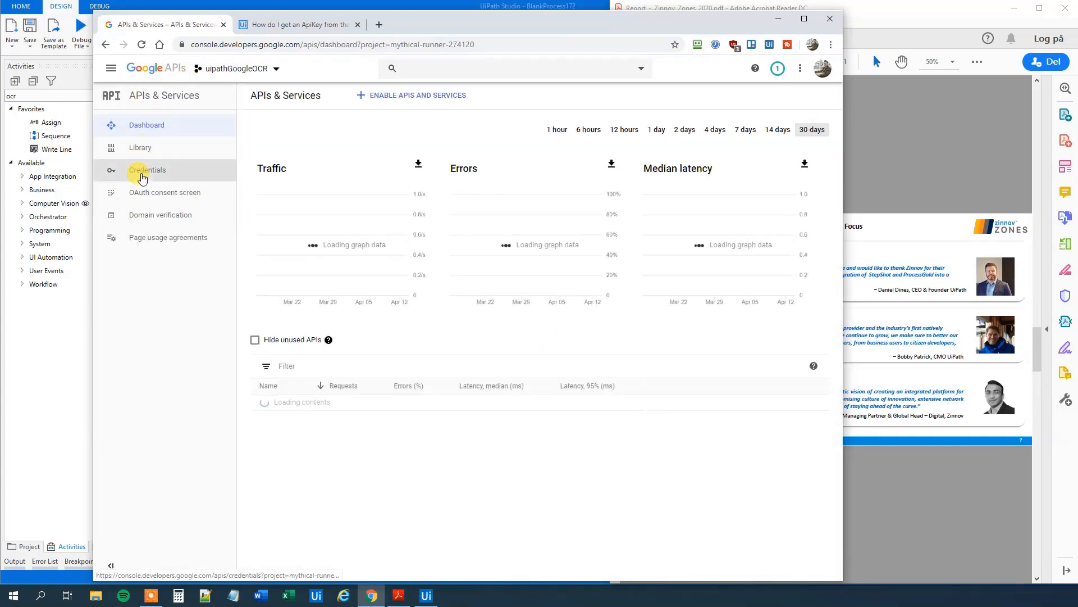
Step: From Credentials, create an API key and copy its value to the clipboard
{"action": "left_click", "coordinate": [146, 170]}
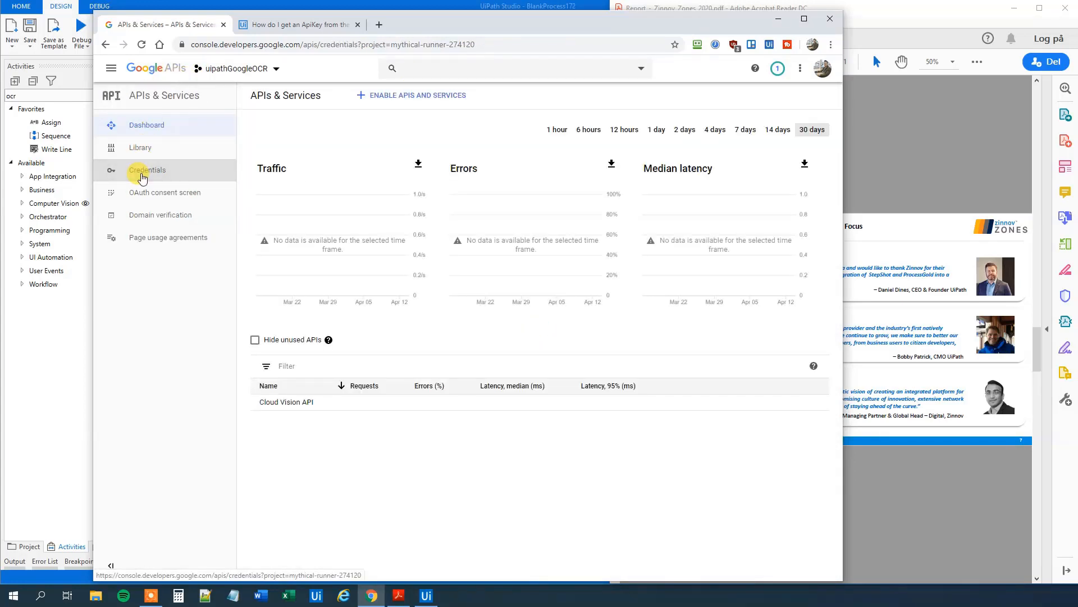
{"action": "left_click", "coordinate": [147, 169]}
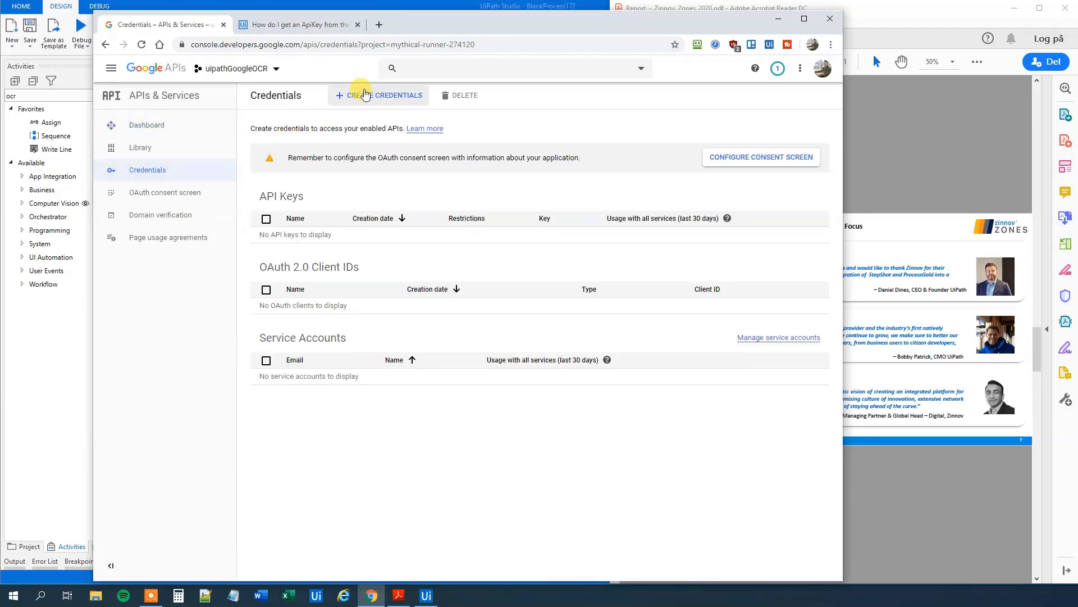
{"action": "left_click", "coordinate": [384, 95]}
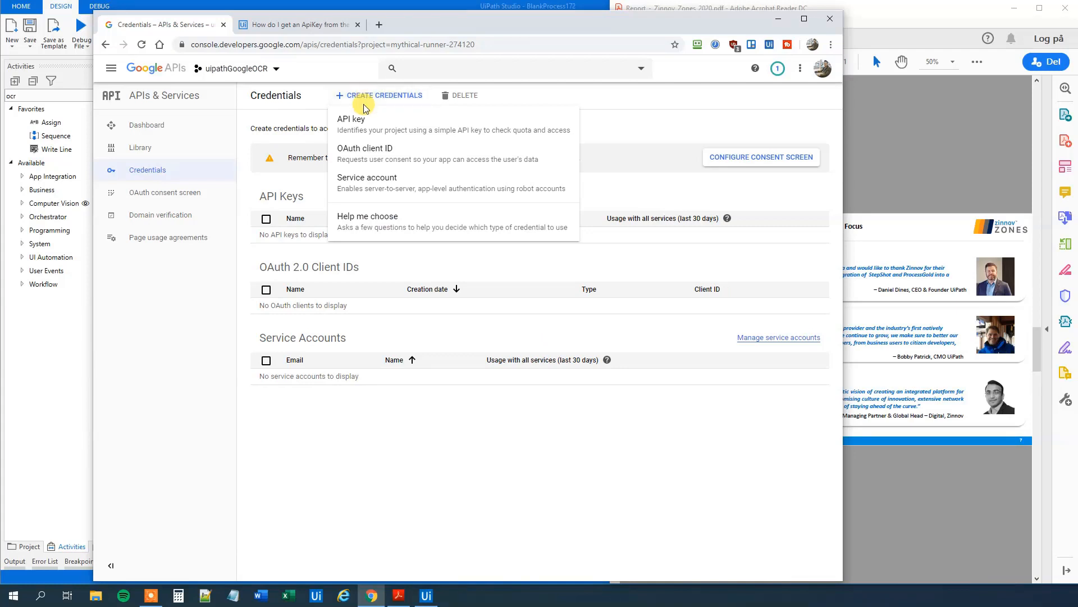
{"action": "left_click", "coordinate": [352, 118]}
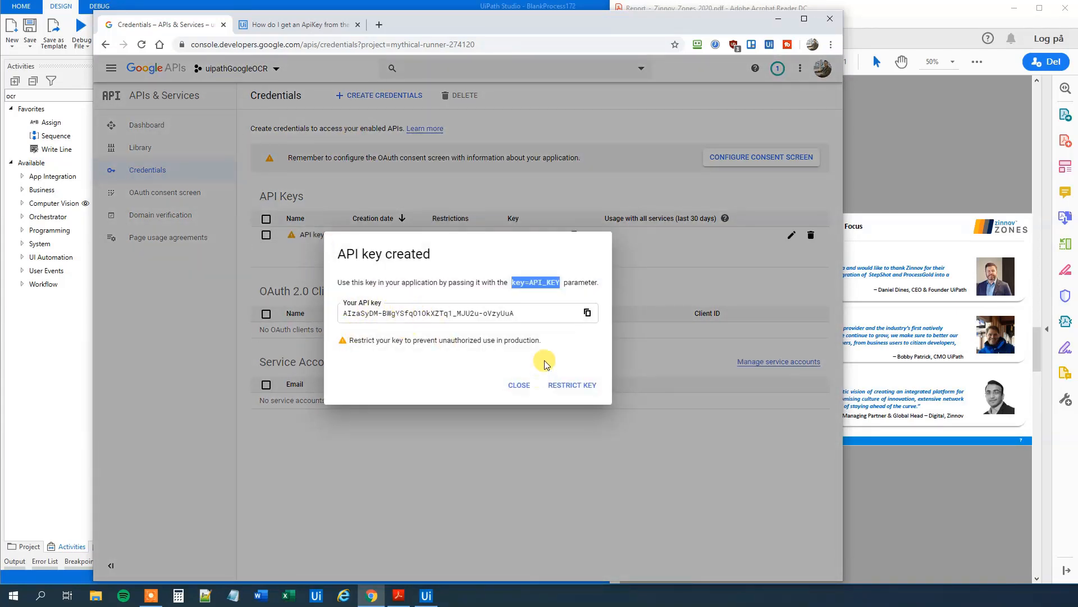
{"action": "mouse_move", "coordinate": [580, 295]}
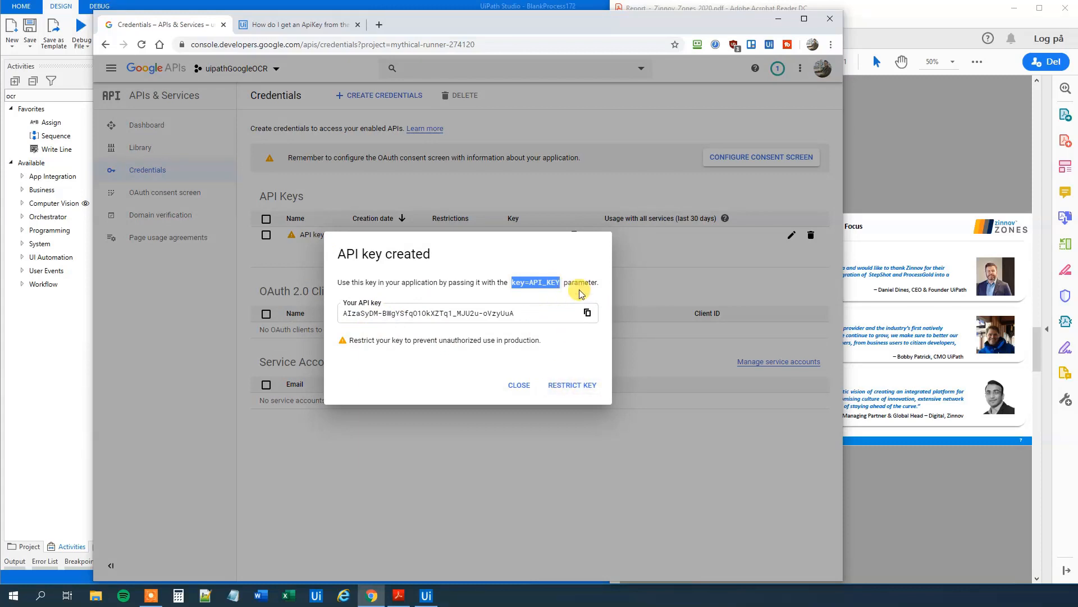
{"action": "left_click", "coordinate": [586, 313]}
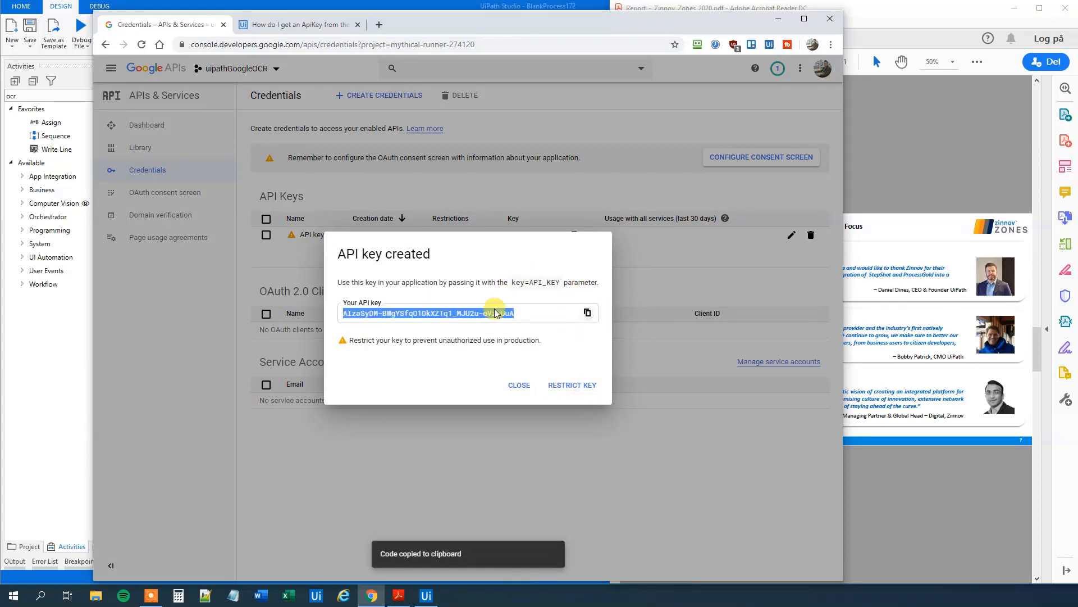
{"action": "mouse_move", "coordinate": [482, 200]}
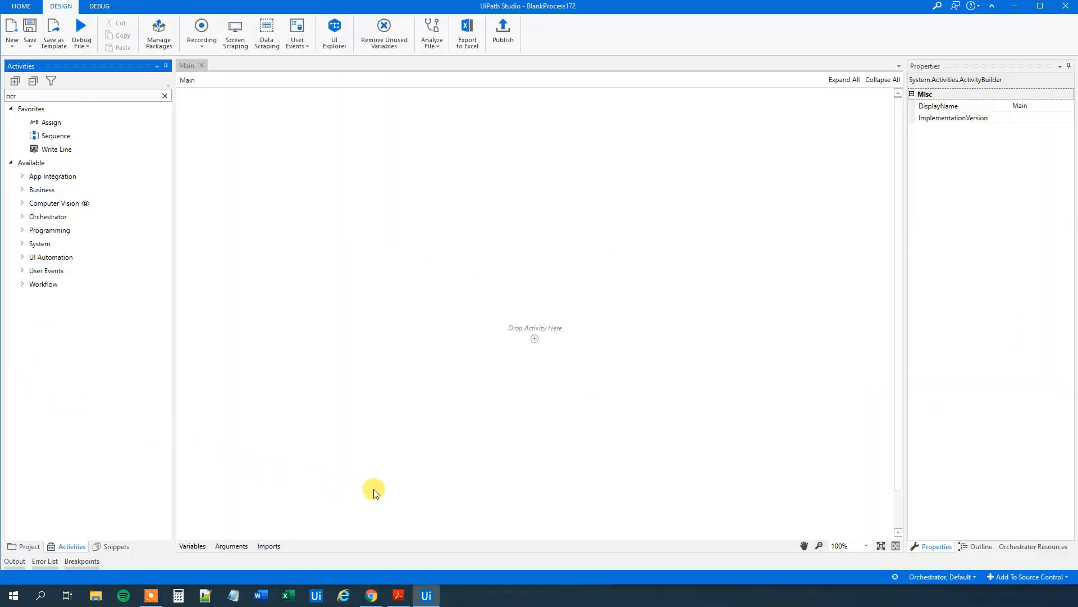
{"action": "mouse_move", "coordinate": [635, 390]}
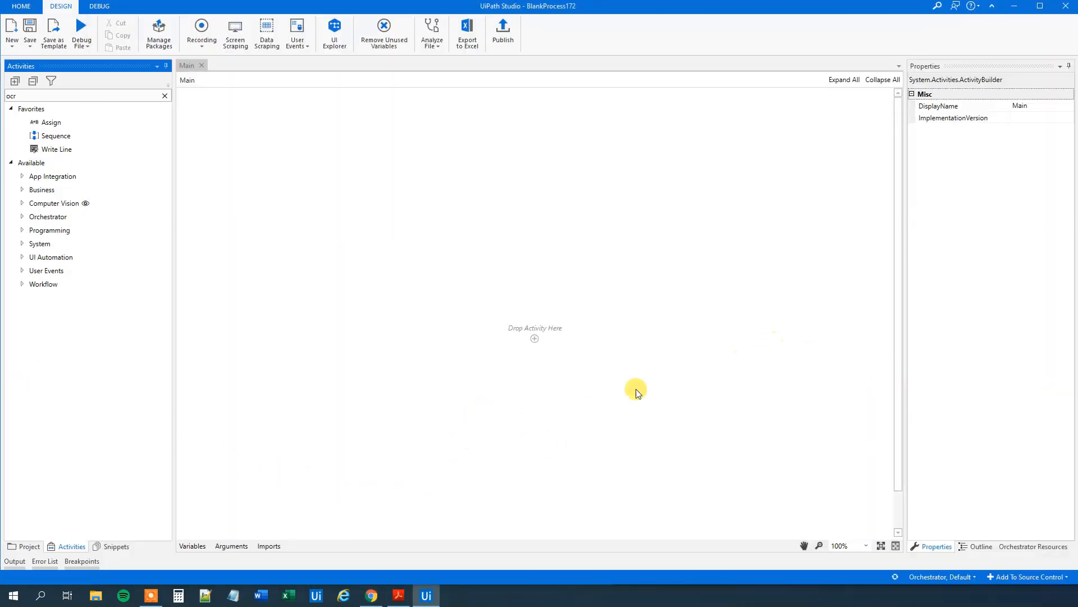
{"action": "mouse_move", "coordinate": [395, 288]}
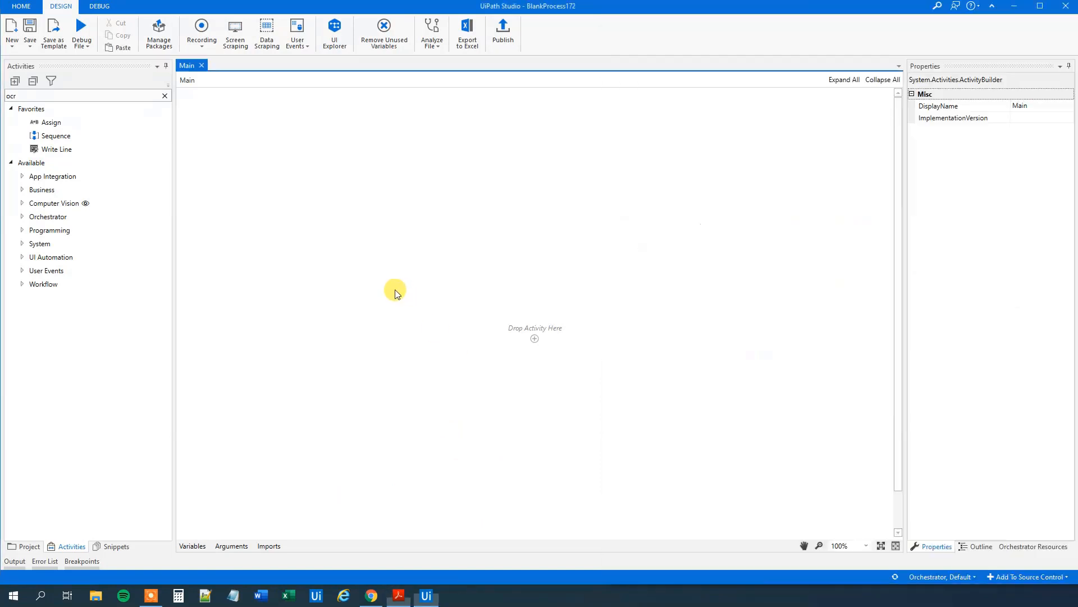
{"action": "mouse_move", "coordinate": [164, 96]}
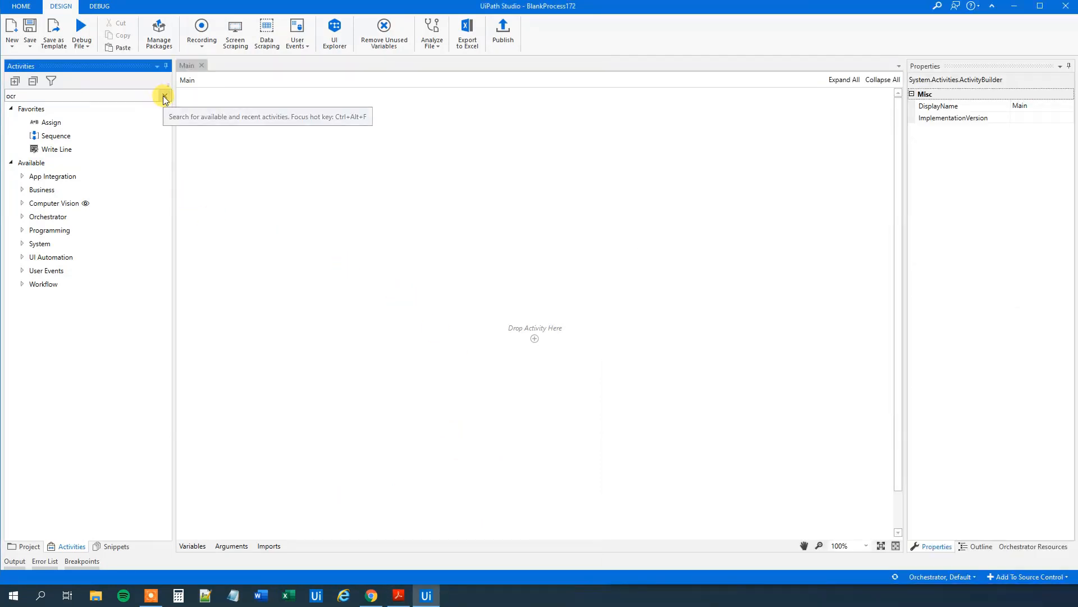
Step: Add a Get OCR Text activity to Main and remove its default Tesseract OCR engine
{"action": "type", "text": "get"}
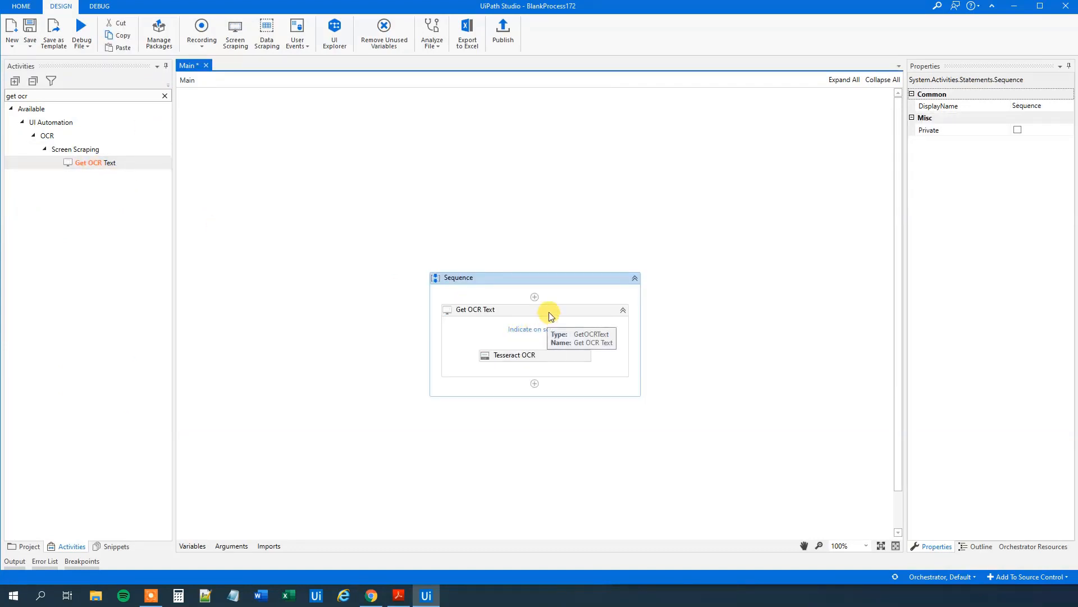
{"action": "mouse_move", "coordinate": [557, 363]}
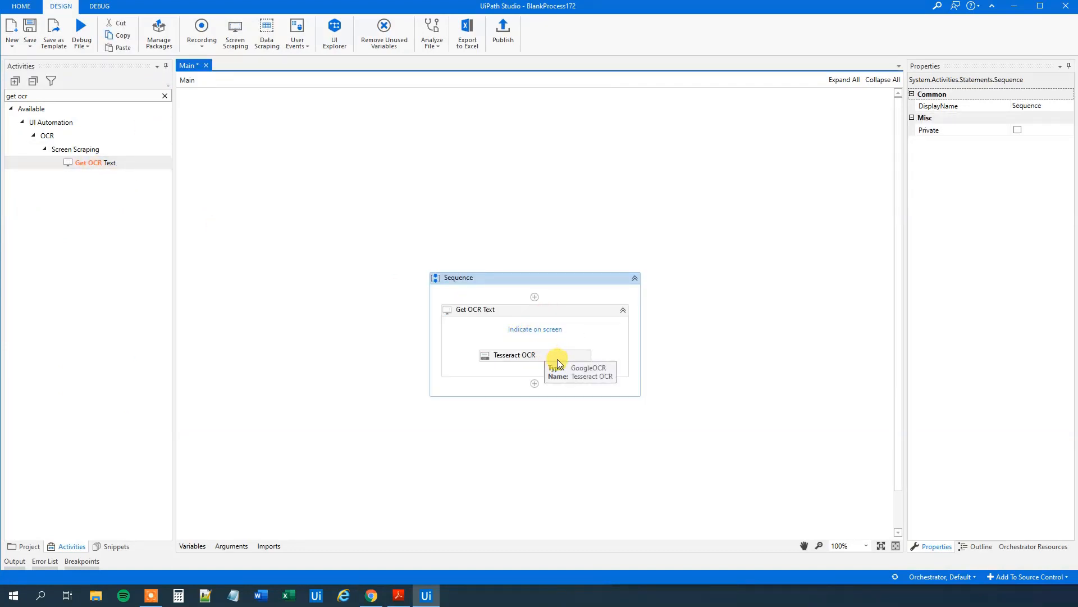
{"action": "left_click", "coordinate": [534, 355]}
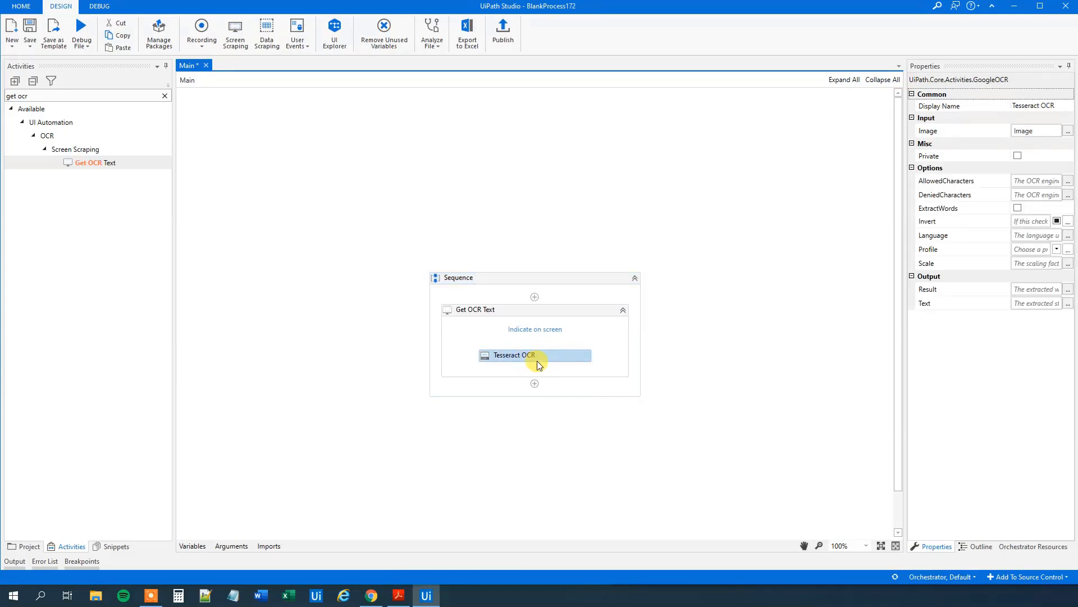
{"action": "mouse_move", "coordinate": [534, 355]}
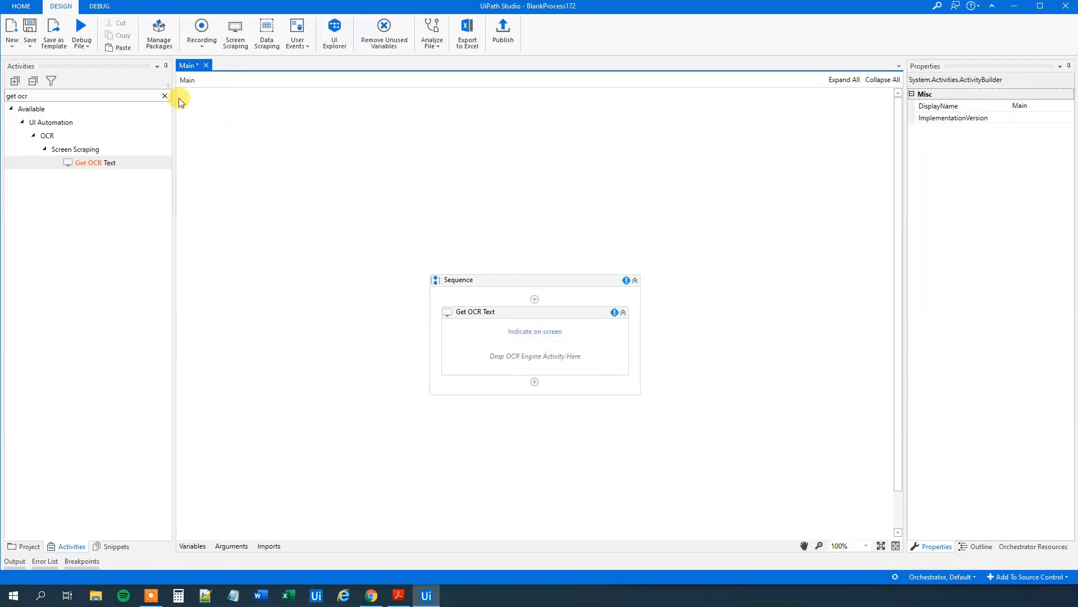
Step: Drop Google Cloud Vision OCR into Get OCR Text's engine slot and select it
{"action": "type", "text": "googl"}
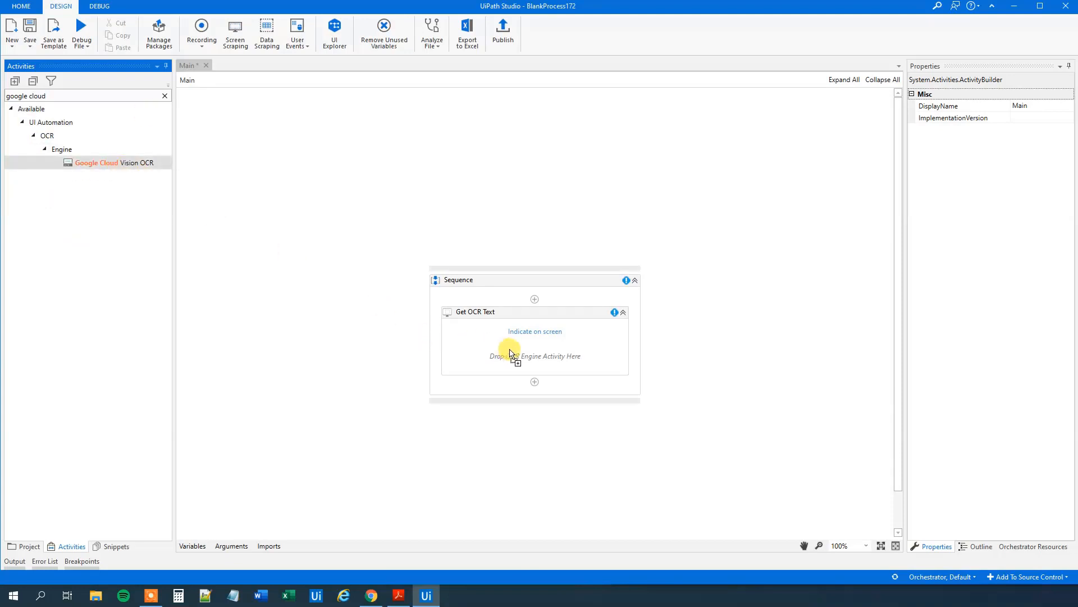
{"action": "left_click_drag", "start_coordinate": [114, 162], "coordinate": [535, 356]}
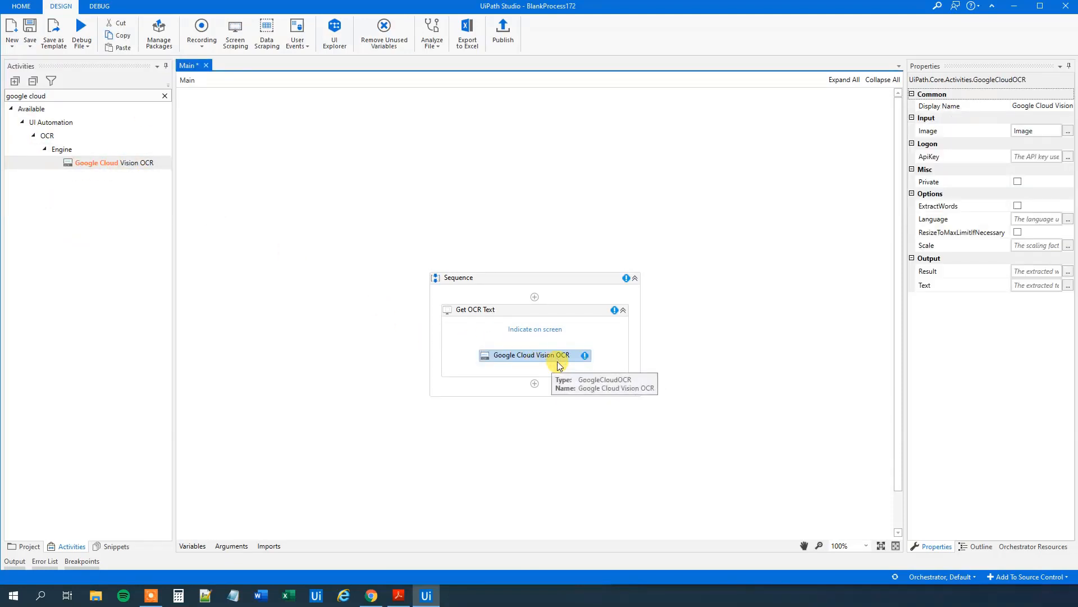
{"action": "left_click", "coordinate": [193, 546]}
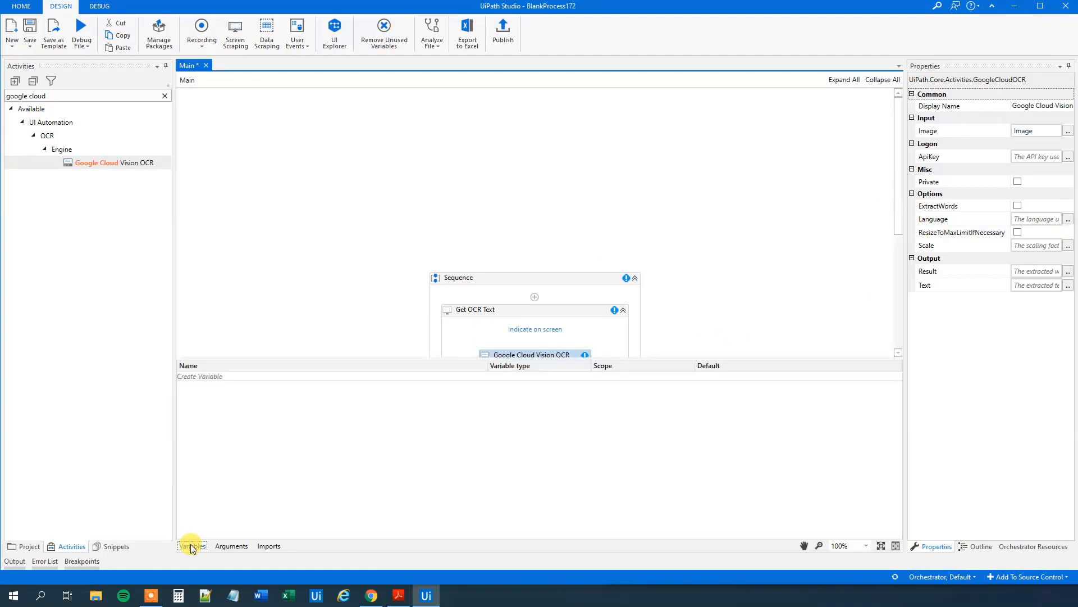
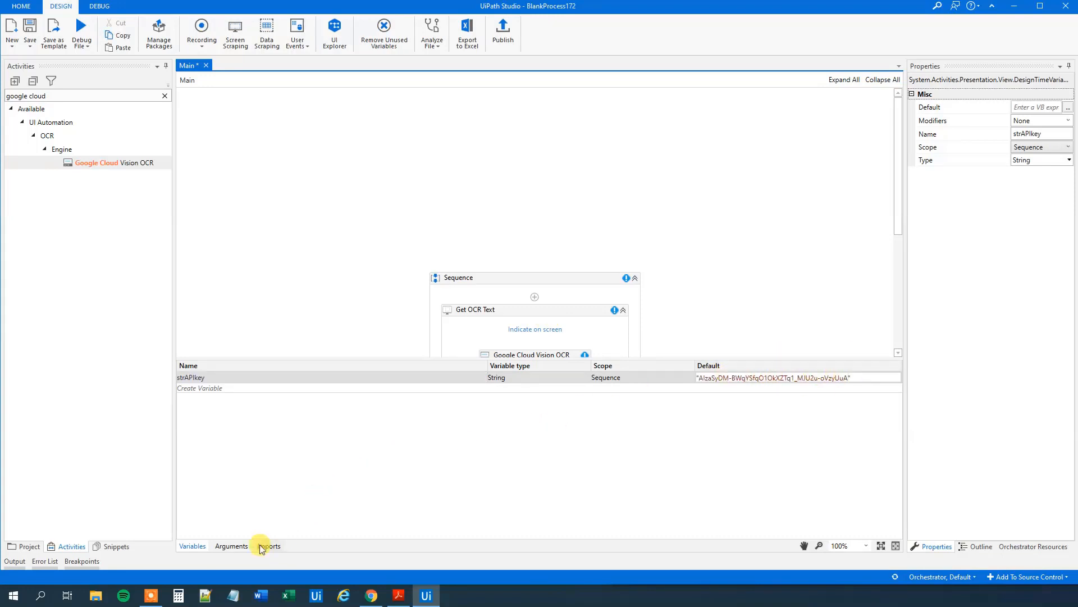
Step: Create String variable strAPIkey holding the copied key and set ApiKey to strAPIkey
{"action": "left_click", "coordinate": [531, 354]}
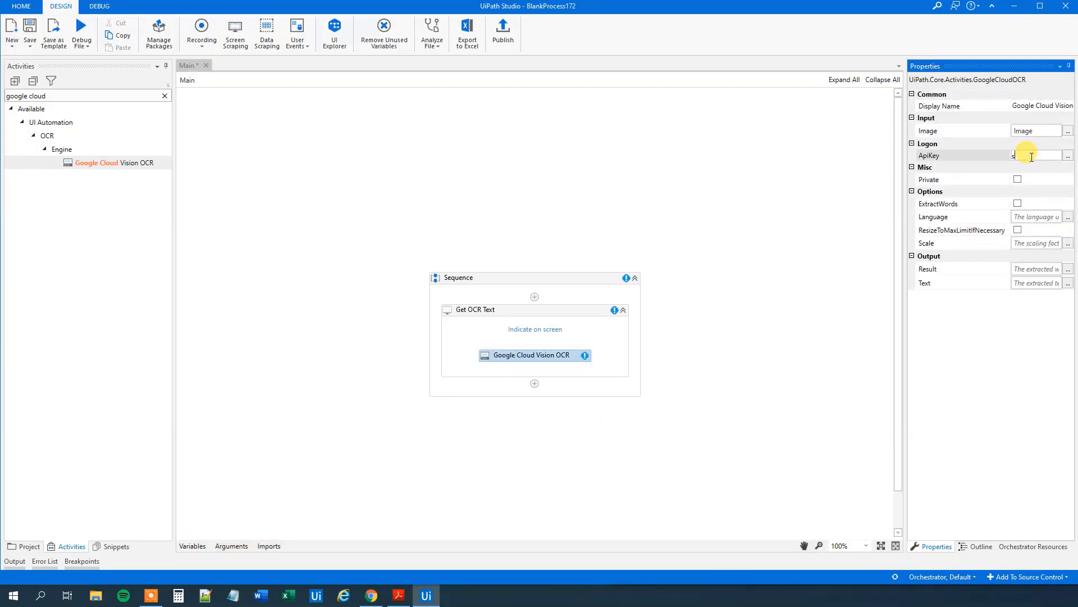
{"action": "type", "text": "strAPIkey"}
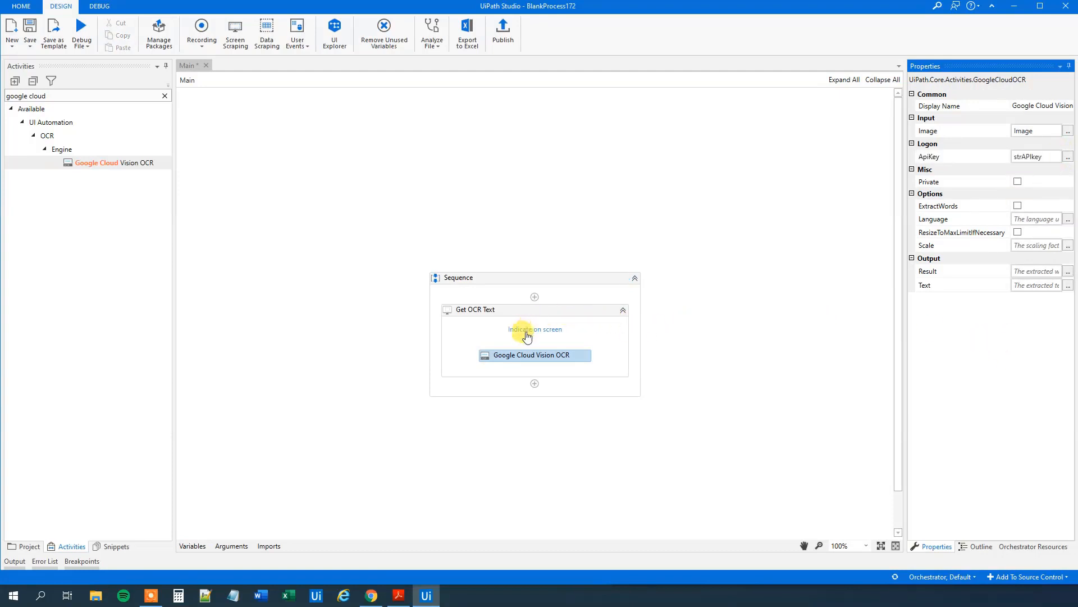
Step: Indicate the second quote block in the PDF as the Get OCR Text target region
{"action": "left_click", "coordinate": [474, 310]}
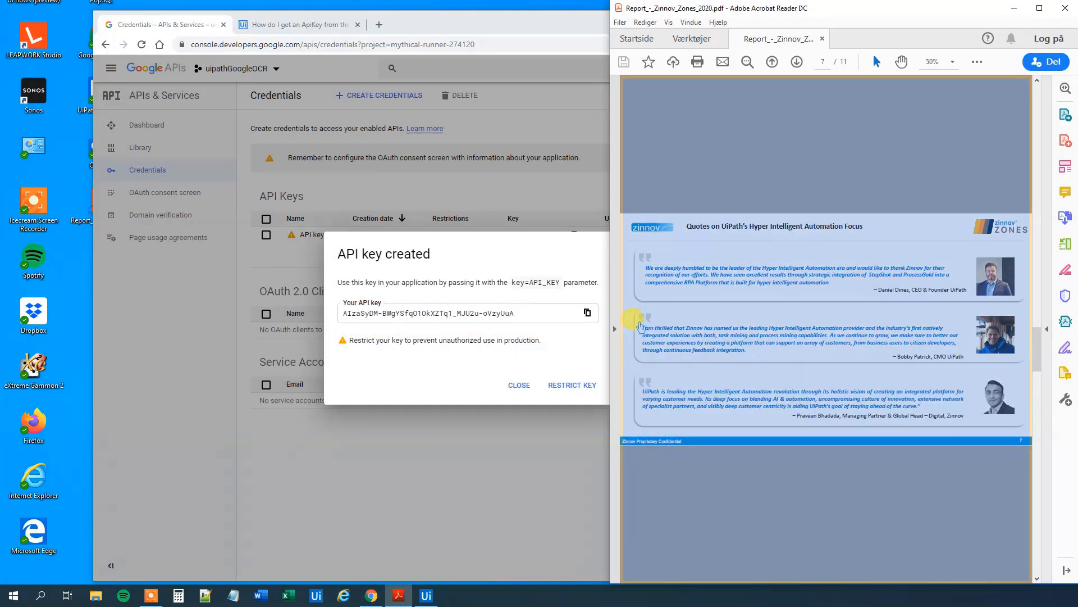
{"action": "left_click_drag", "start_coordinate": [640, 323], "coordinate": [963, 354]}
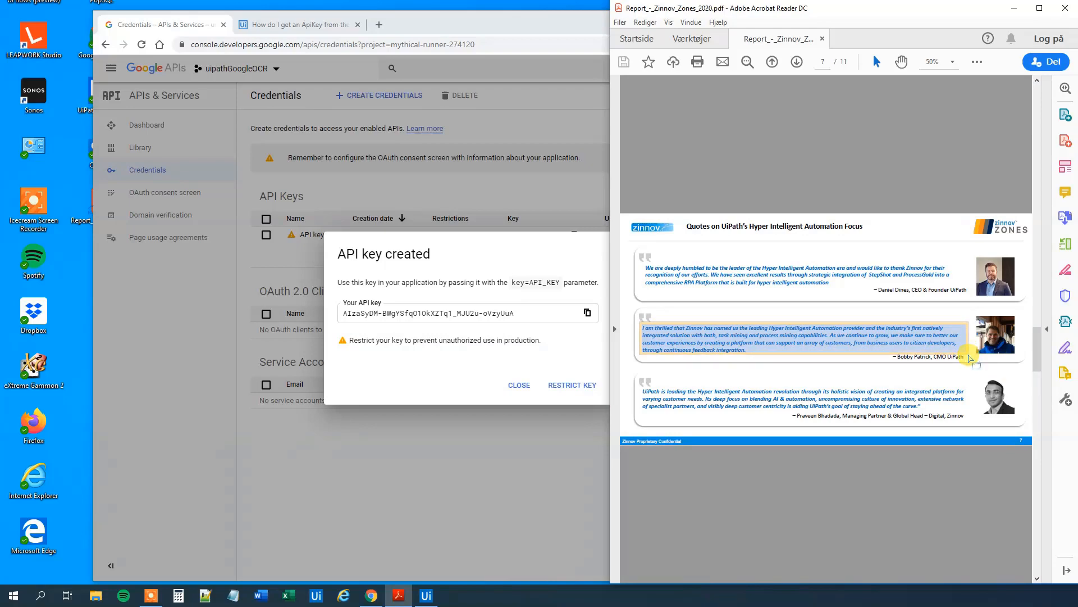
{"action": "left_click", "coordinate": [425, 595]}
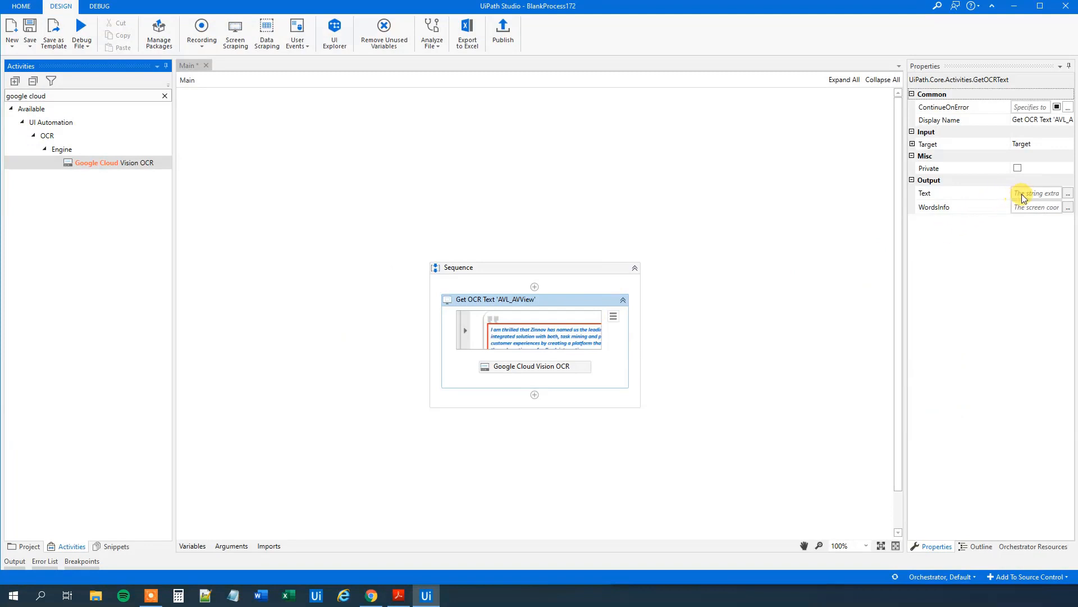
Step: Set Get OCR Text's Output Text to a new variable strOutput
{"action": "left_click", "coordinate": [1037, 192]}
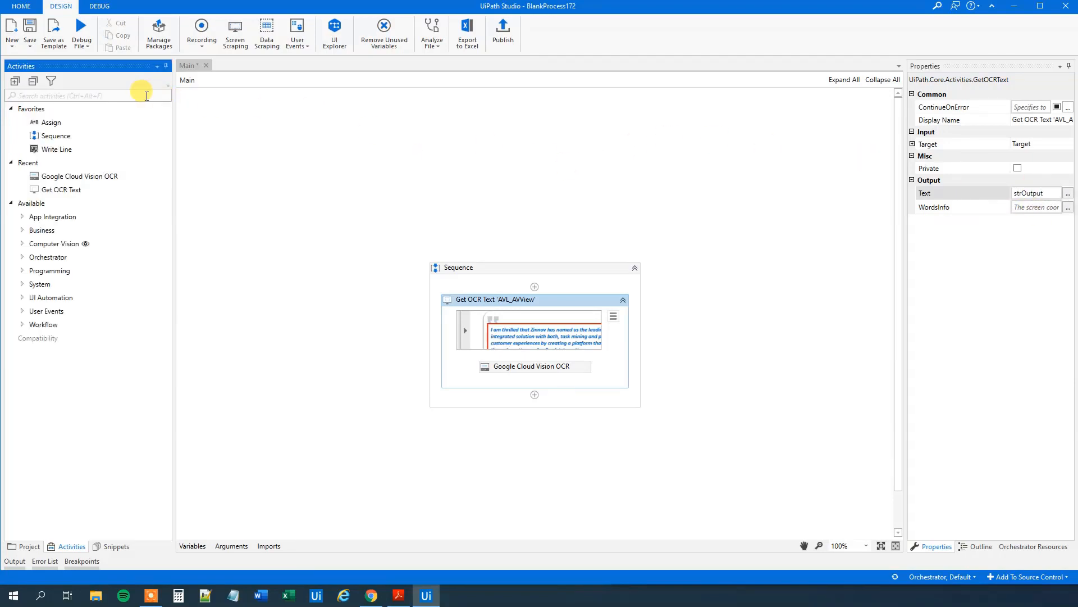
Step: Add a Write Line after Get OCR Text with Text set to strOutput
{"action": "type", "text": "write"}
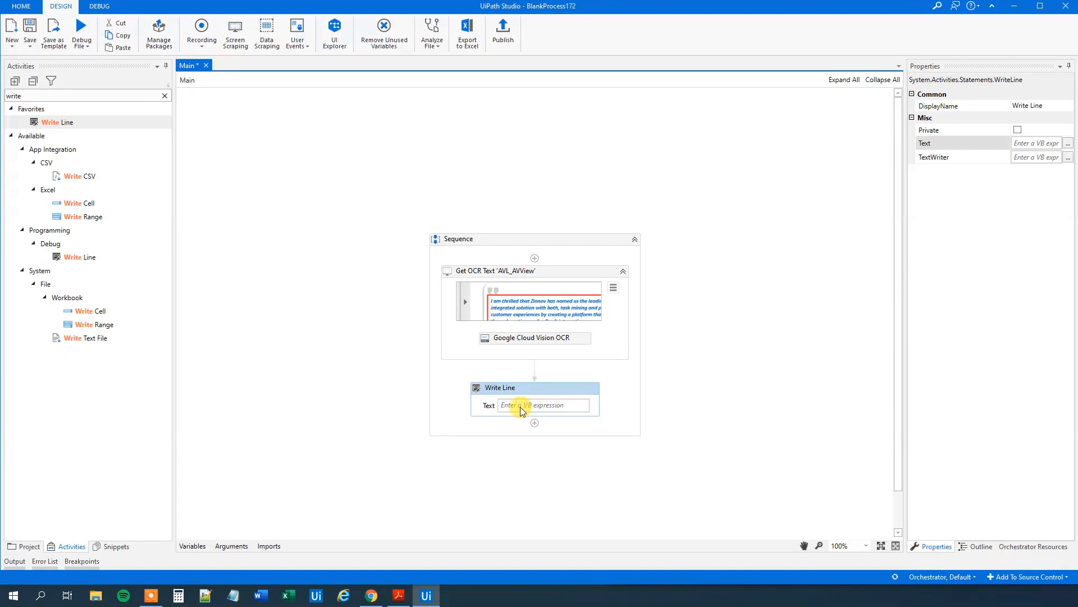
{"action": "type", "text": "strOutput"}
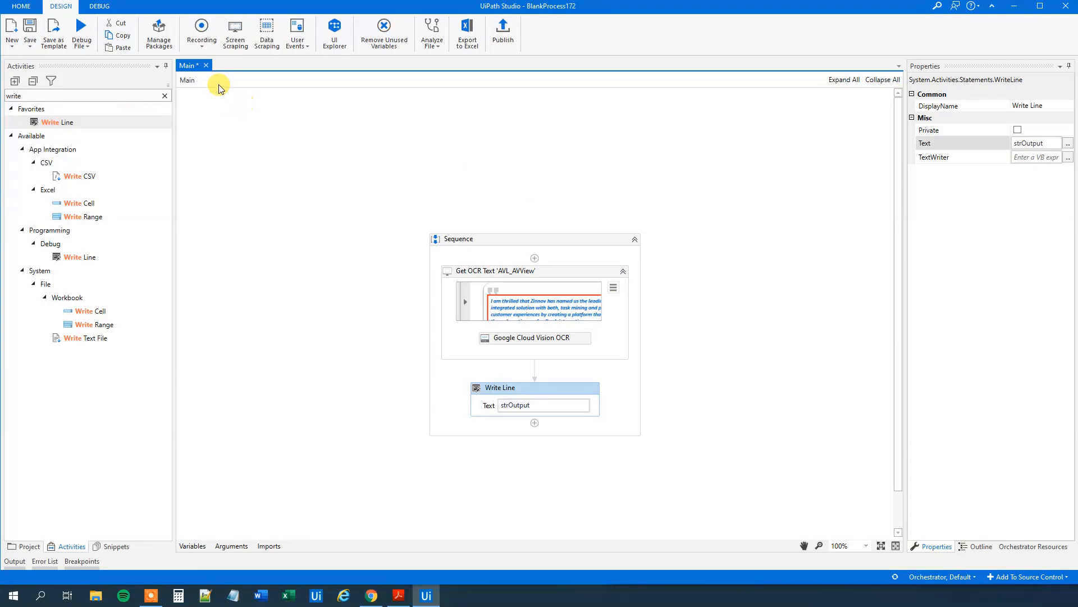
{"action": "left_click", "coordinate": [80, 29]}
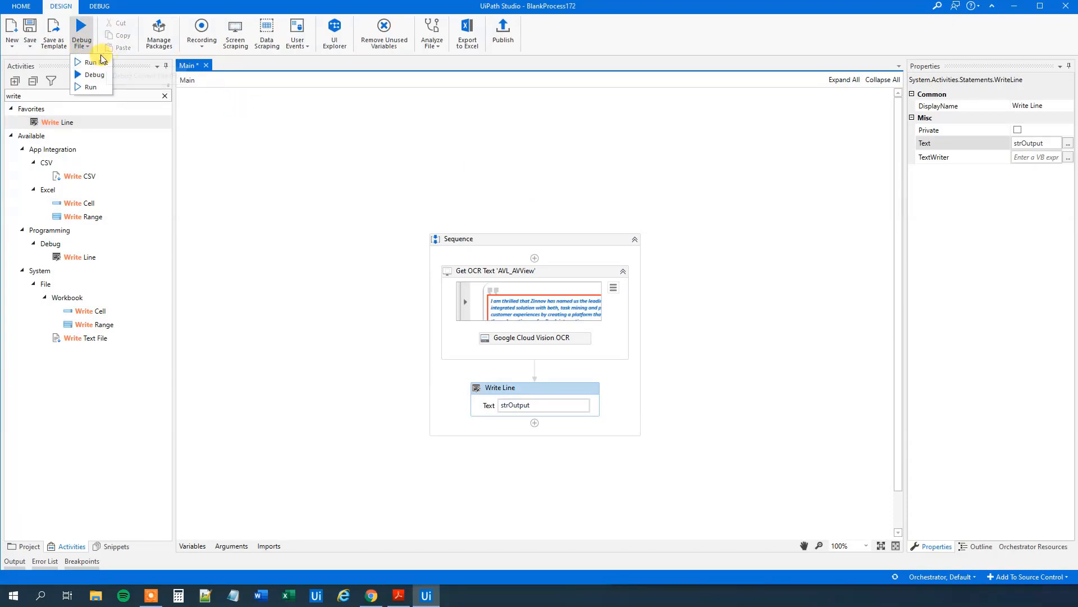
{"action": "mouse_move", "coordinate": [362, 400]}
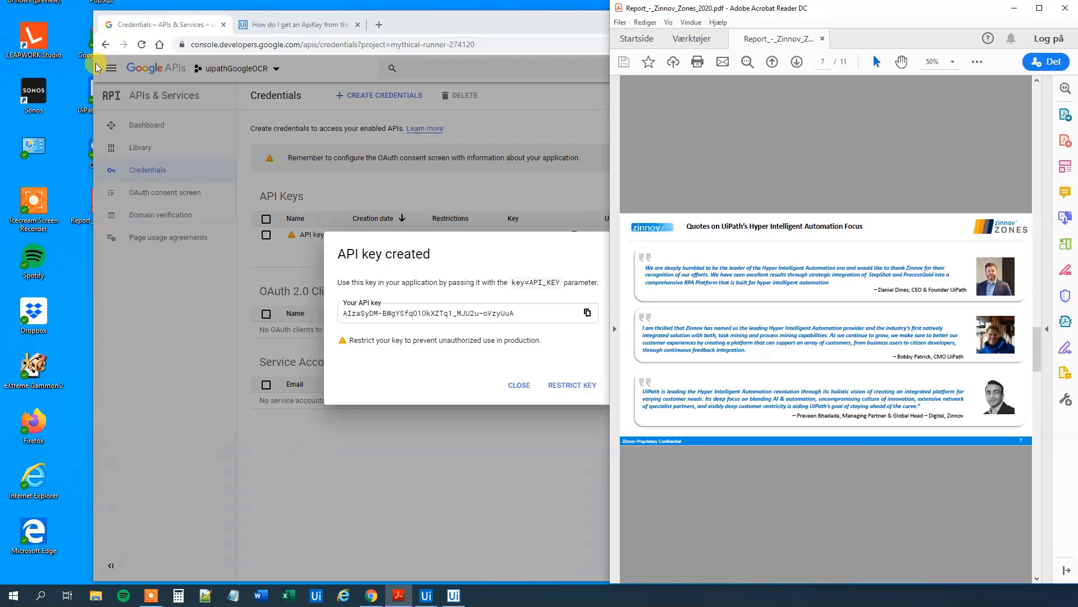
{"action": "mouse_move", "coordinate": [424, 501]}
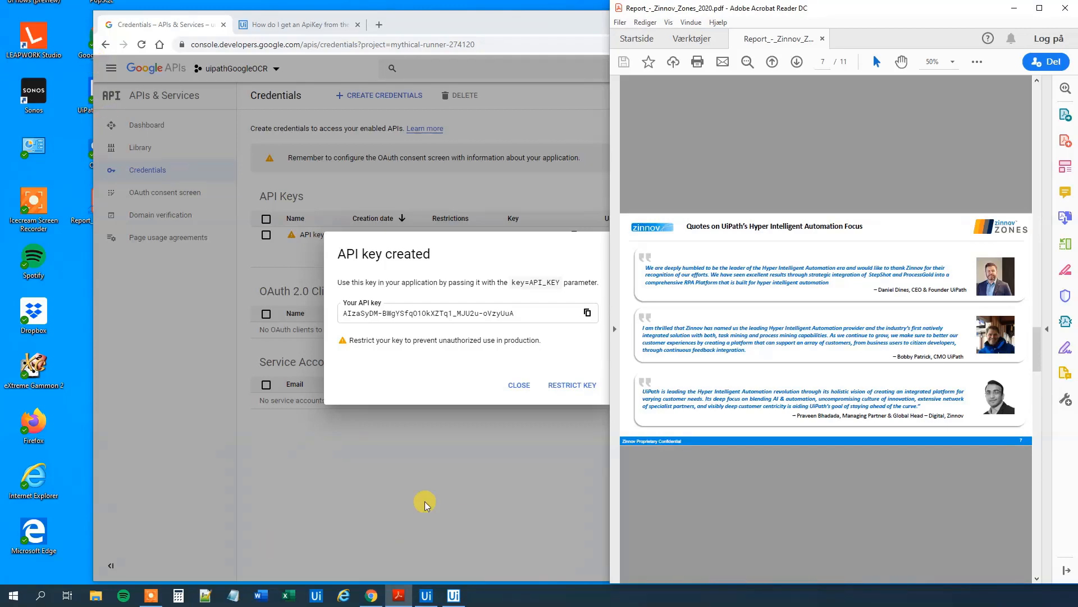
Step: Run the workflow and show its Output log to check the OCR results
{"action": "left_click", "coordinate": [424, 595]}
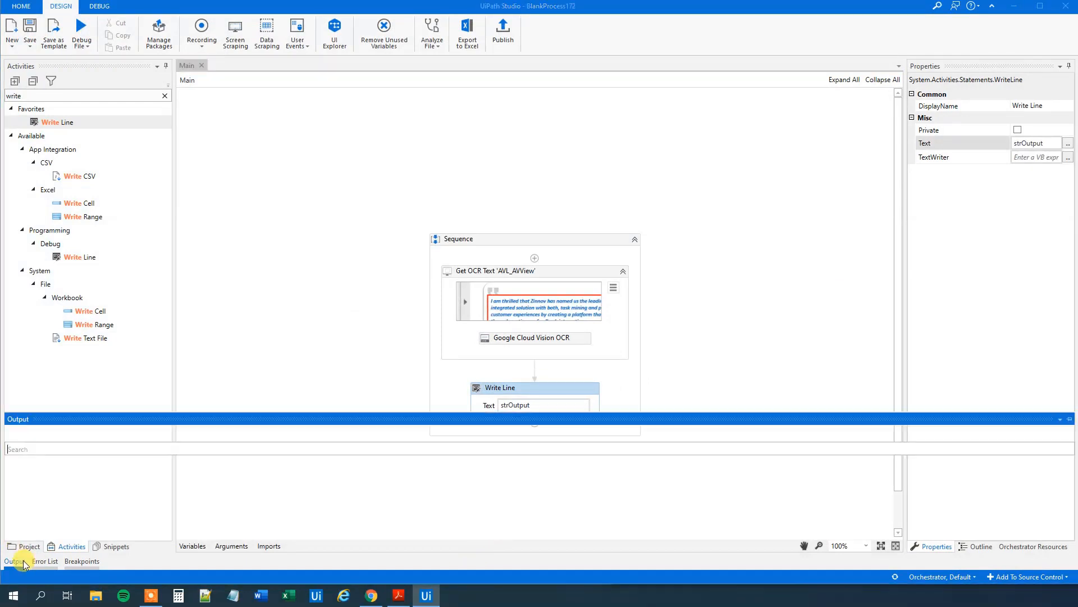